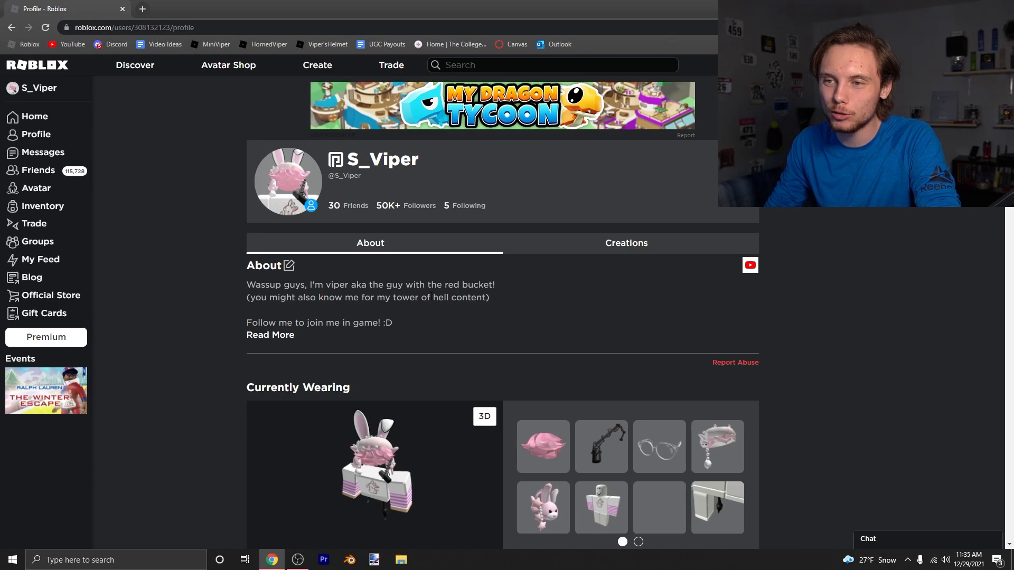
mouse_move(525, 308)
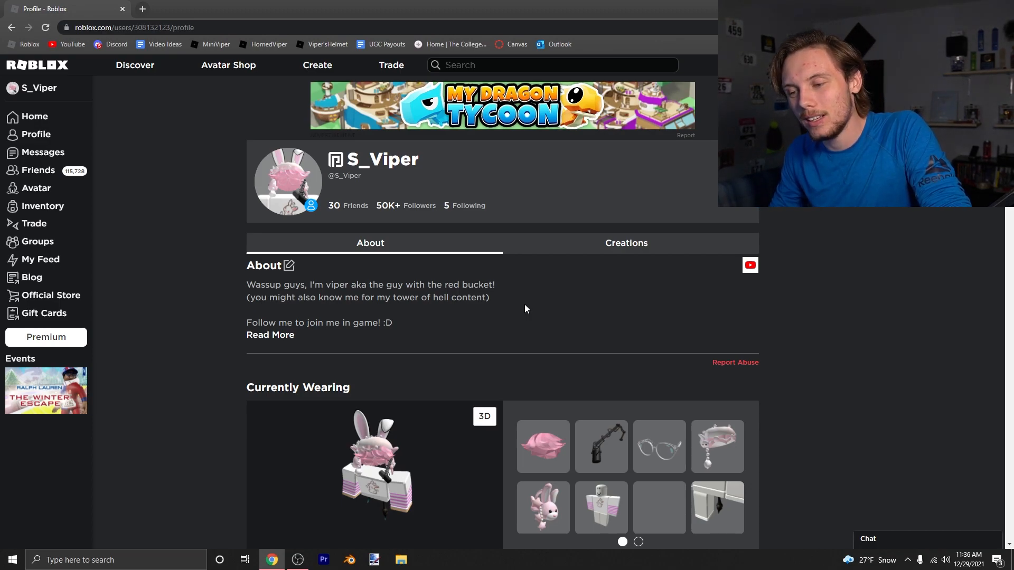
mouse_move(31, 158)
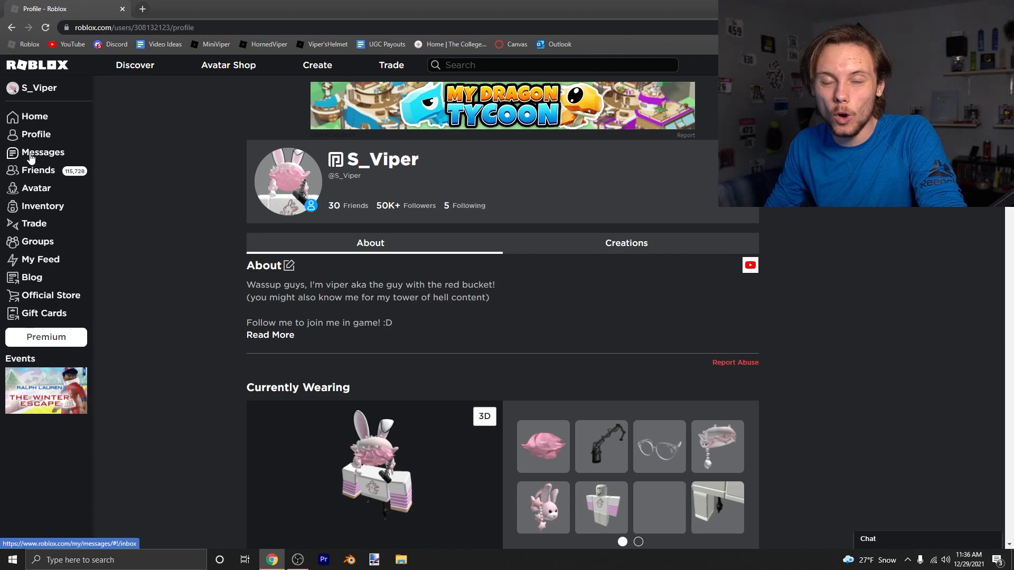
Go to the account's Messages inbox listing the recent trade-completion notices.
left_click(42, 152)
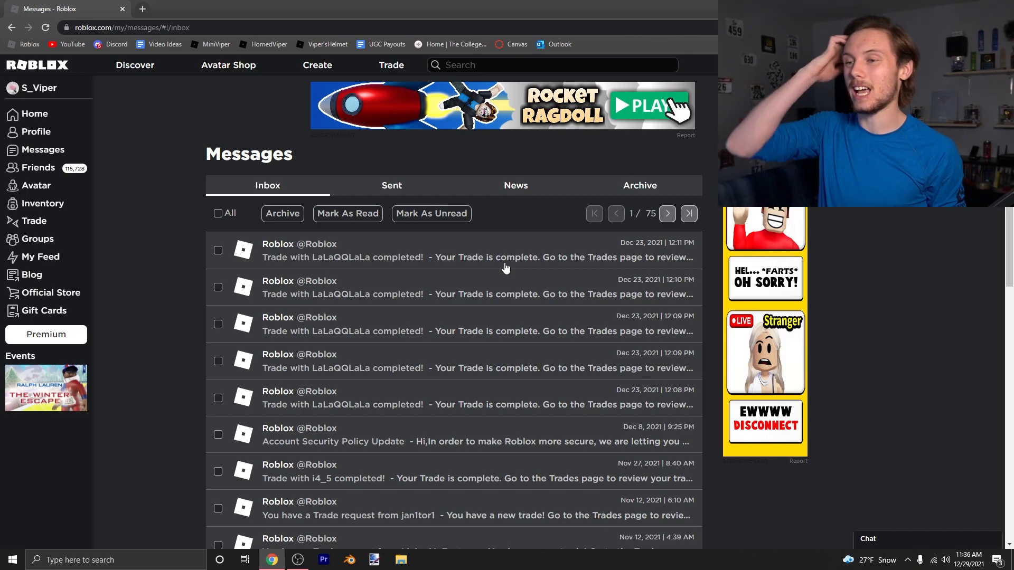
mouse_move(494, 264)
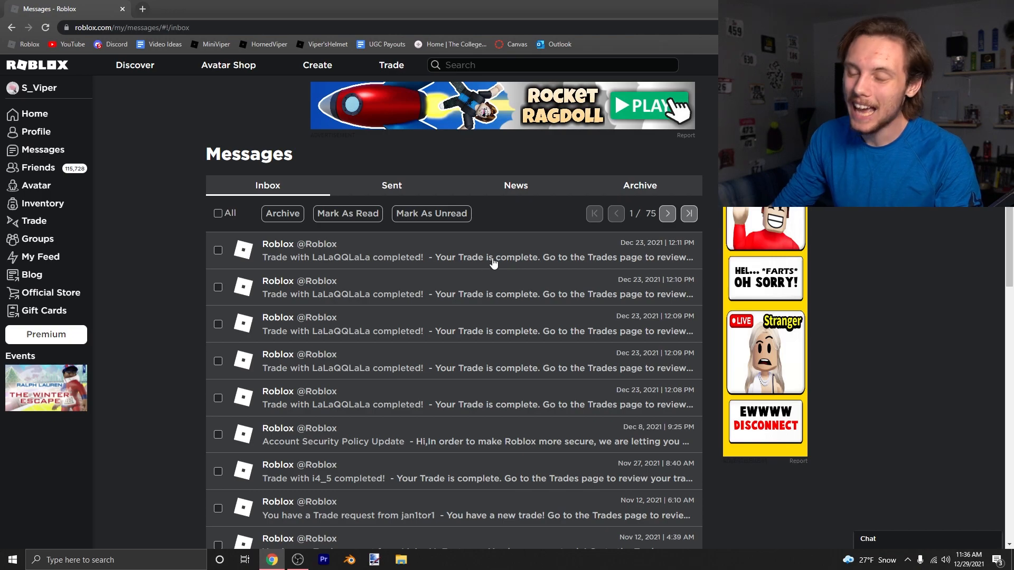
mouse_move(449, 338)
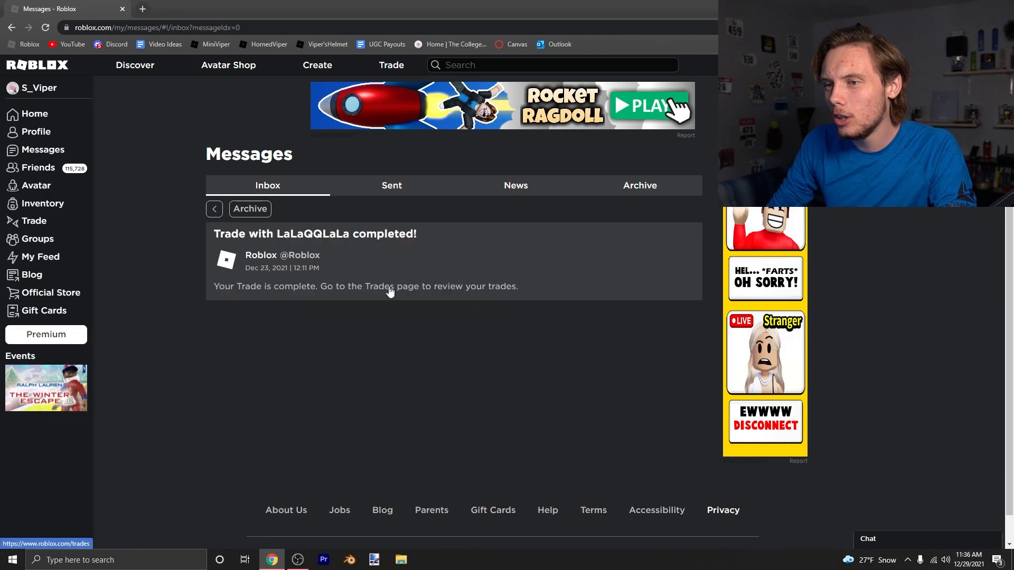
Show Completed trades and view the fifth LaLaQQLaLa trade: 1,256,270 in items for an 857 GucciGhost Bag.
left_click(385, 286)
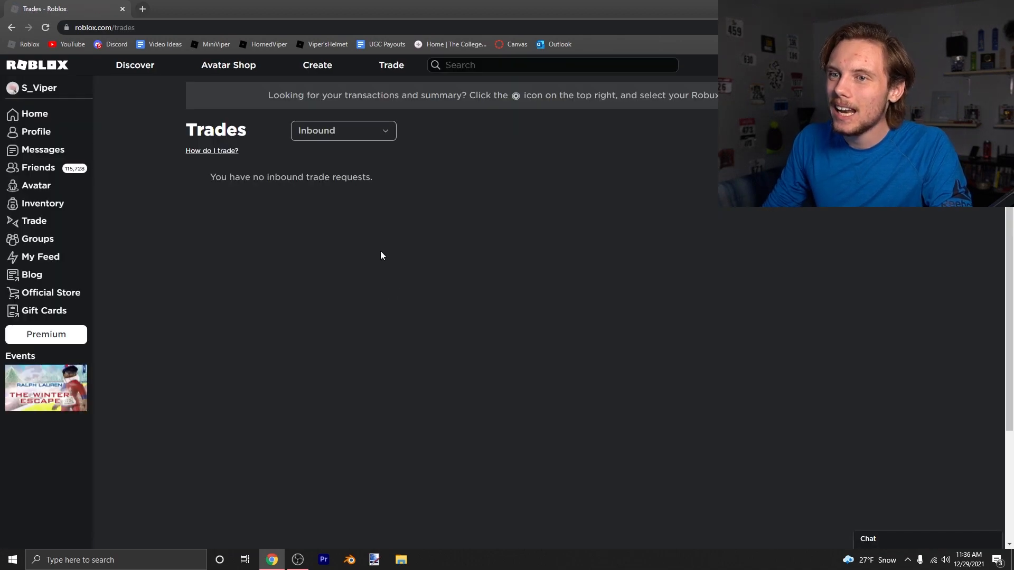
left_click(342, 129)
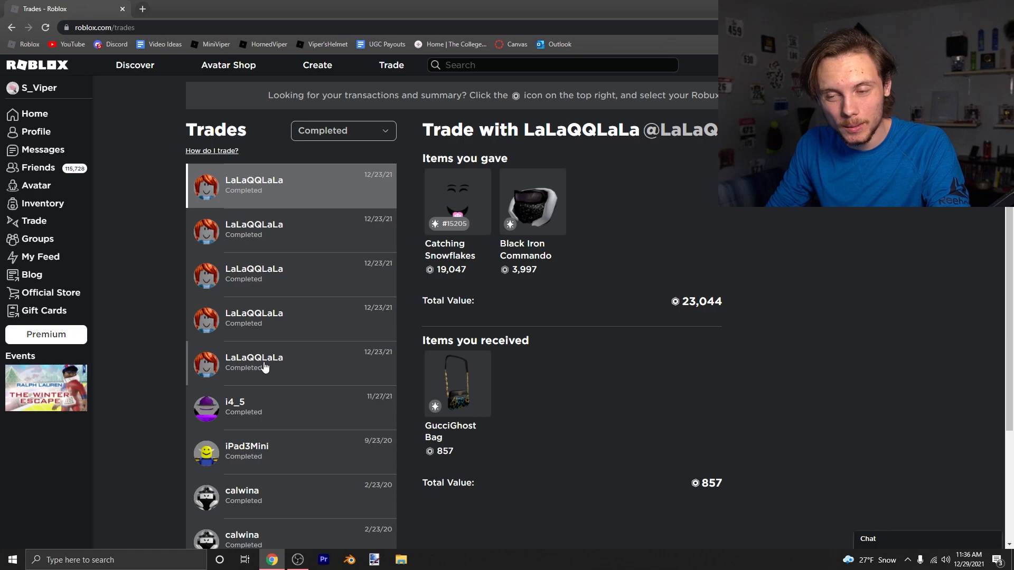
left_click(292, 363)
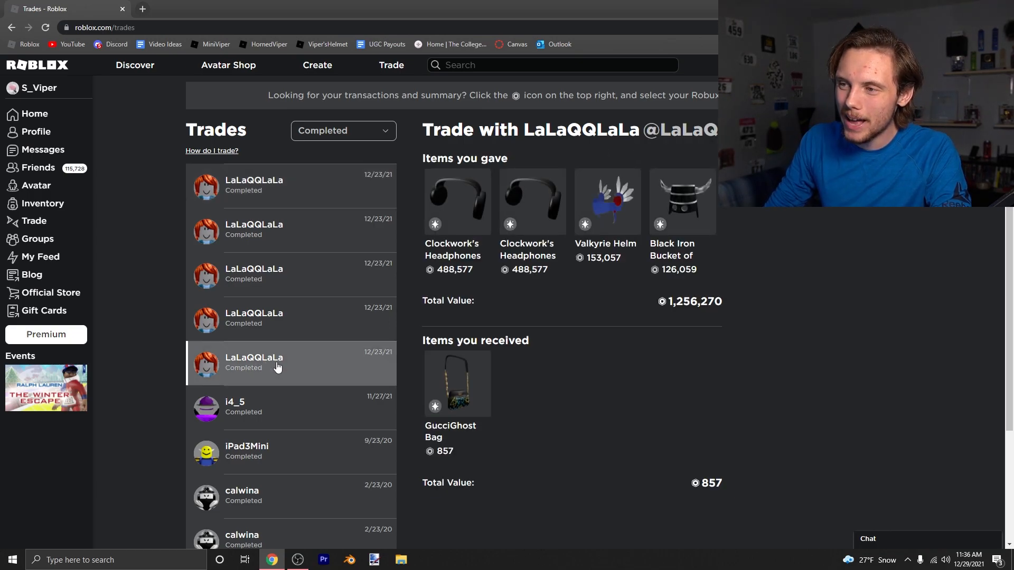
mouse_move(524, 212)
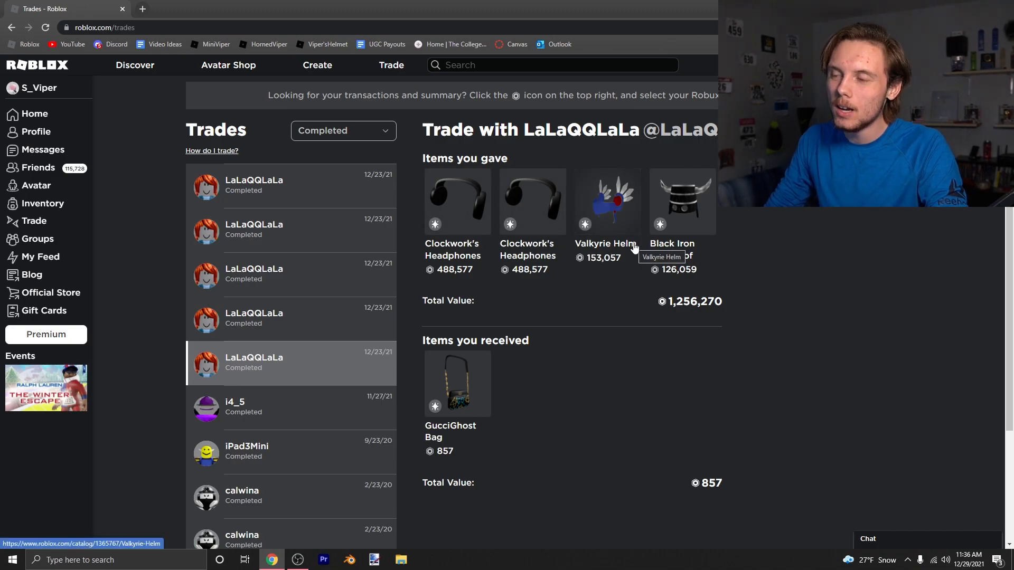
mouse_move(487, 412)
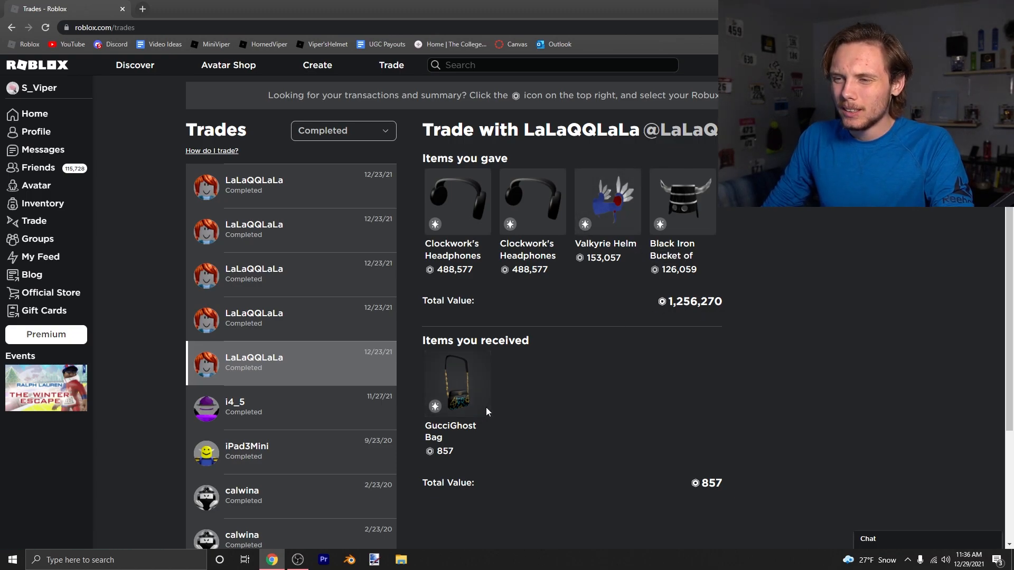
mouse_move(733, 309)
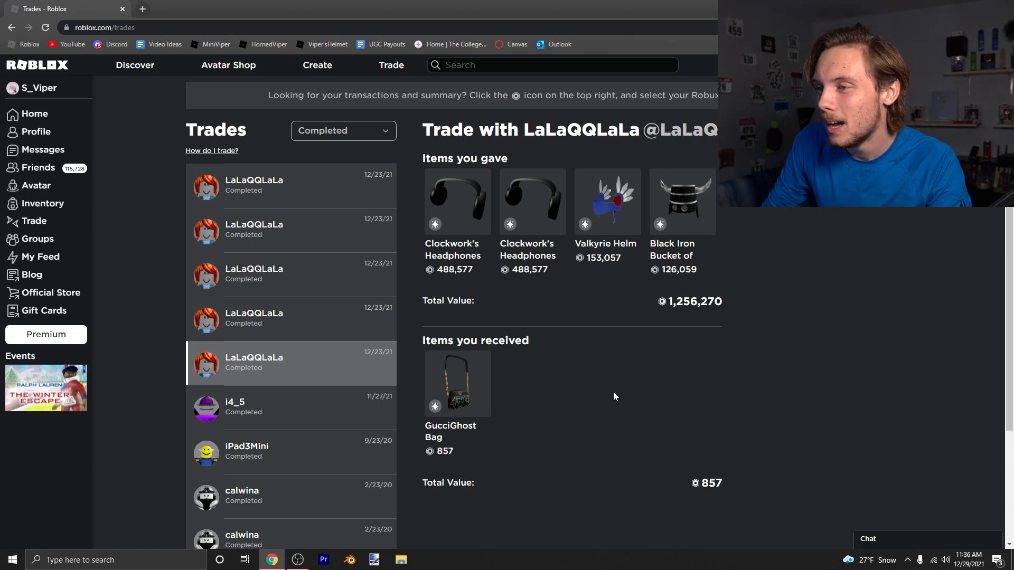
mouse_move(391, 64)
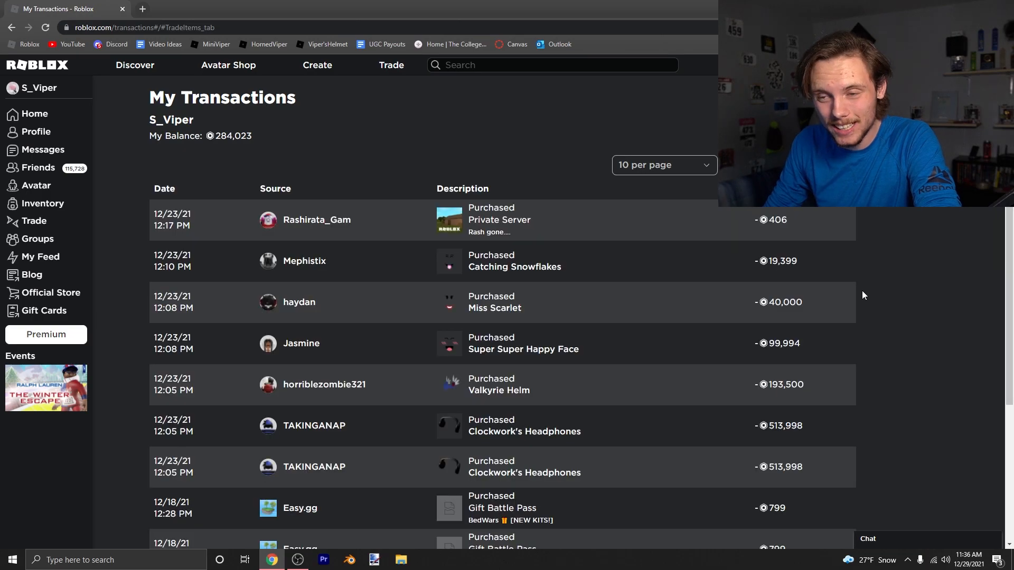
Scroll through the My Transactions purchase list showing Valkyrie Helm and Clockwork's Headphones.
scroll("down", 3)
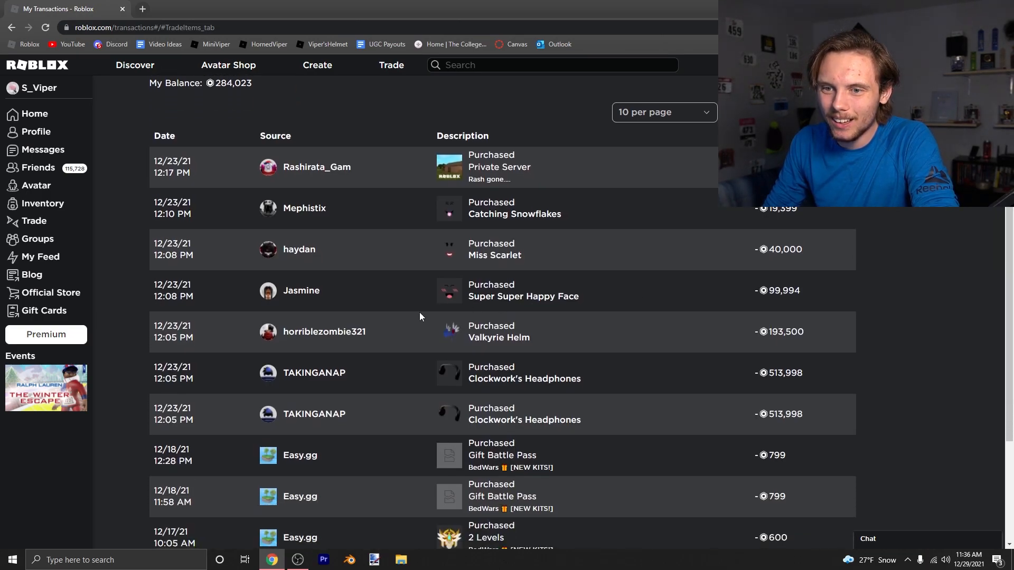
scroll("up", 3)
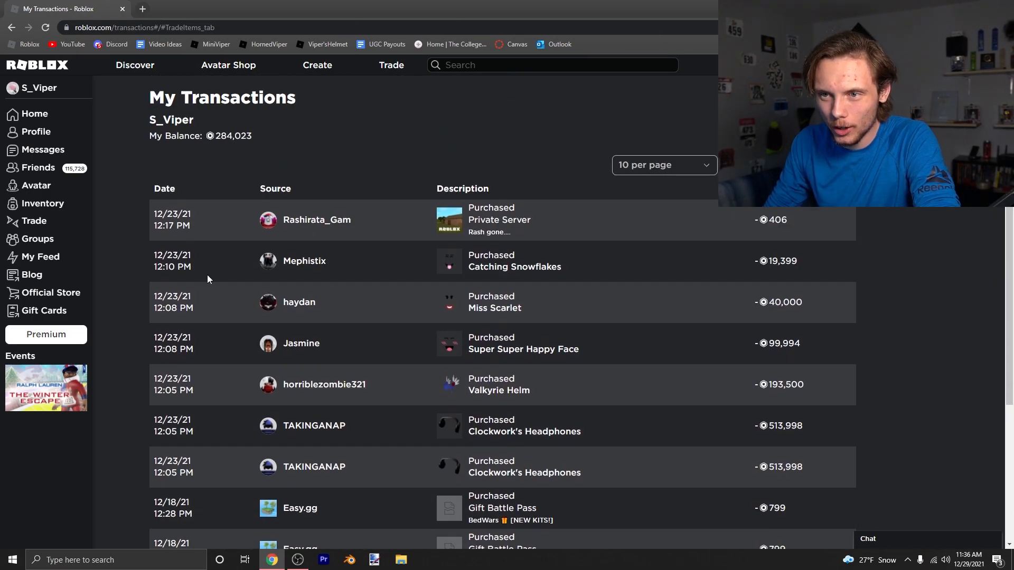
mouse_move(812, 476)
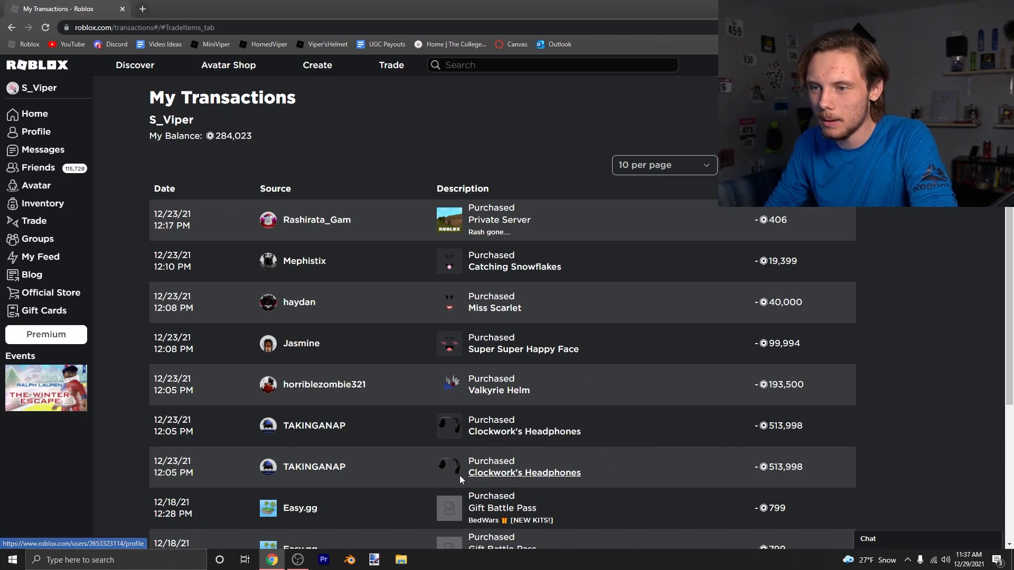
mouse_move(479, 148)
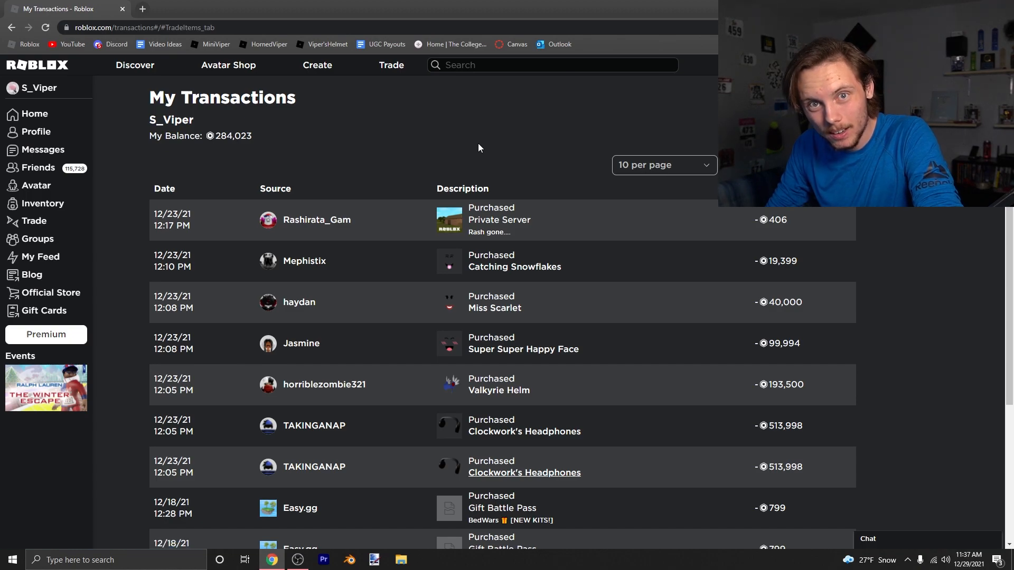
mouse_move(486, 155)
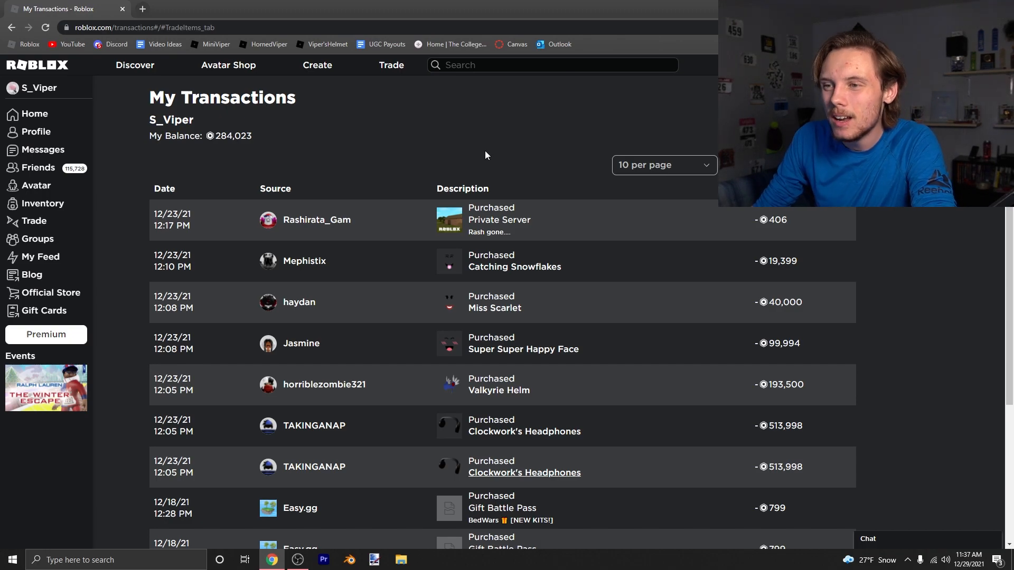
mouse_move(58, 165)
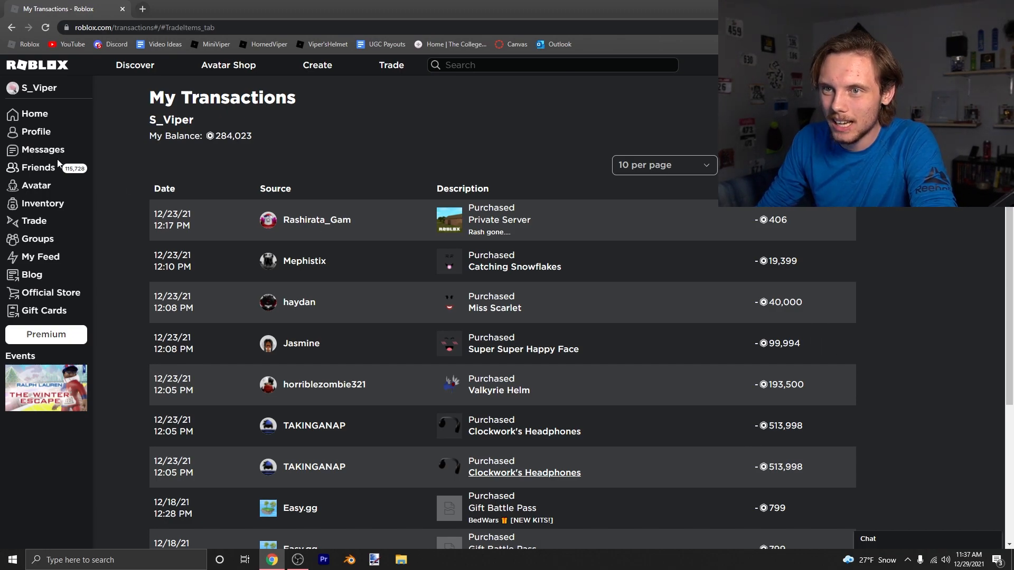
mouse_move(55, 152)
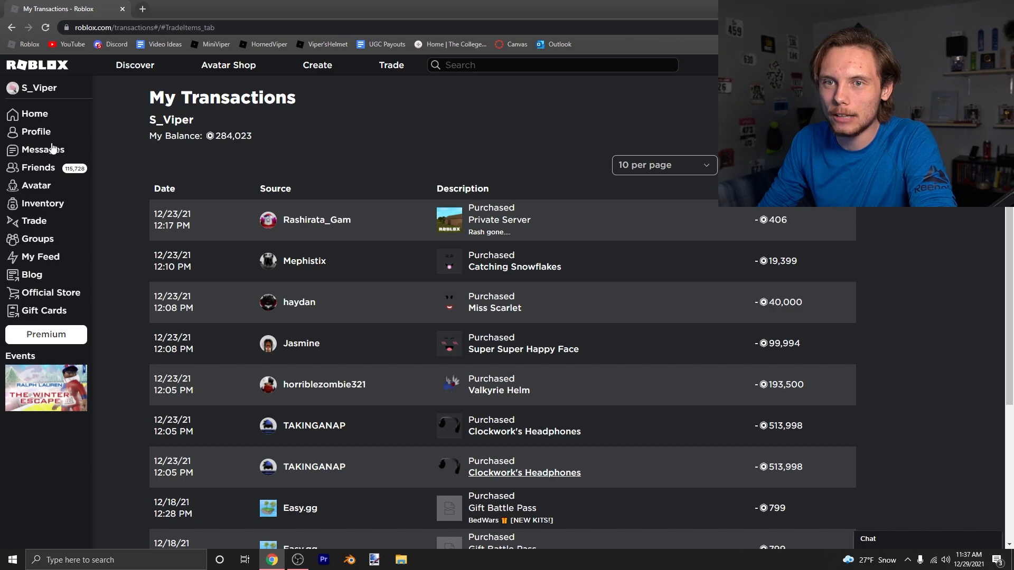
Return to Completed trades and view the first, fourth and fifth LaLaQQLaLa trades.
left_click(42, 149)
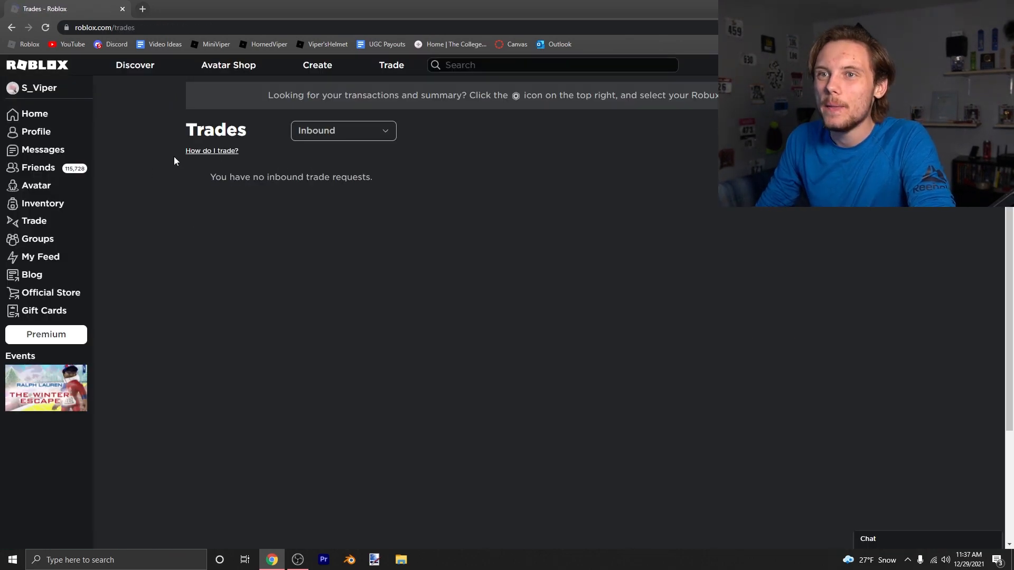
left_click(342, 130)
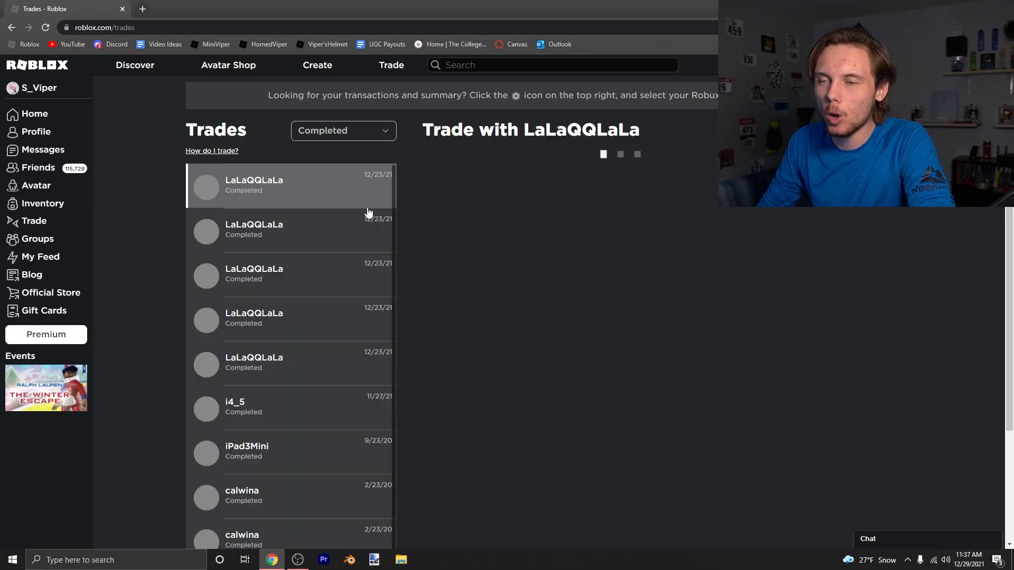
left_click(291, 186)
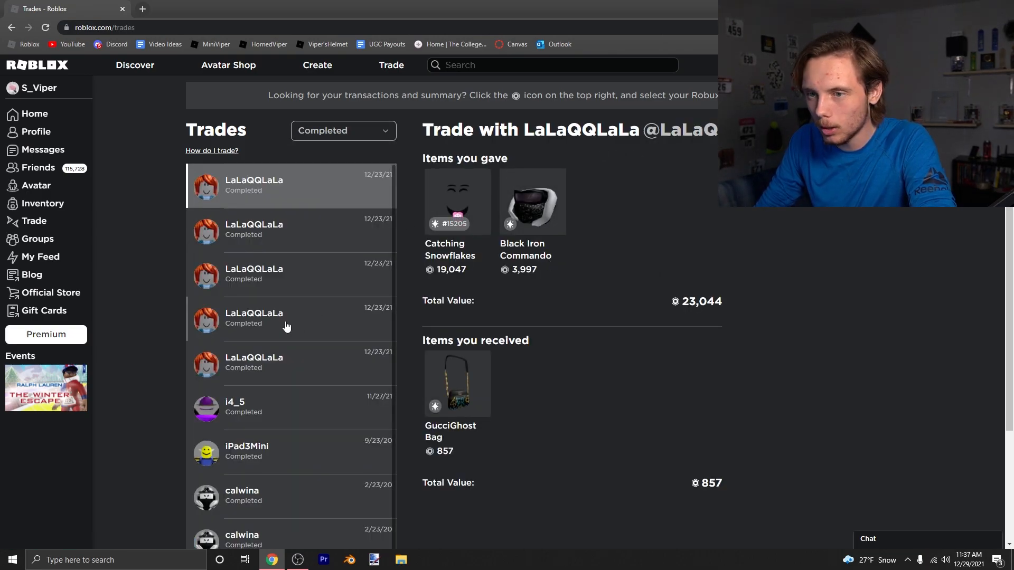
left_click(288, 318)
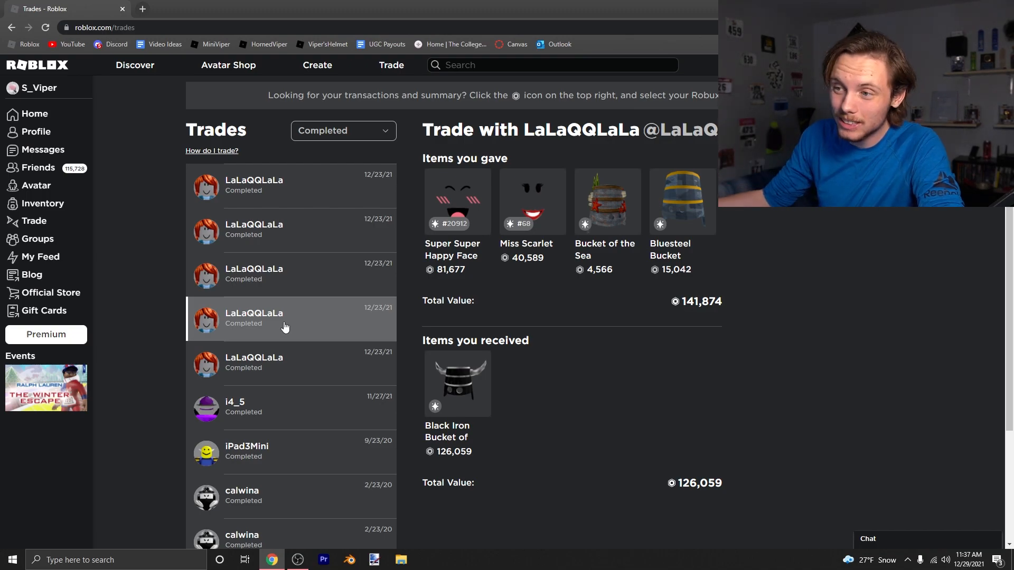
mouse_move(745, 382)
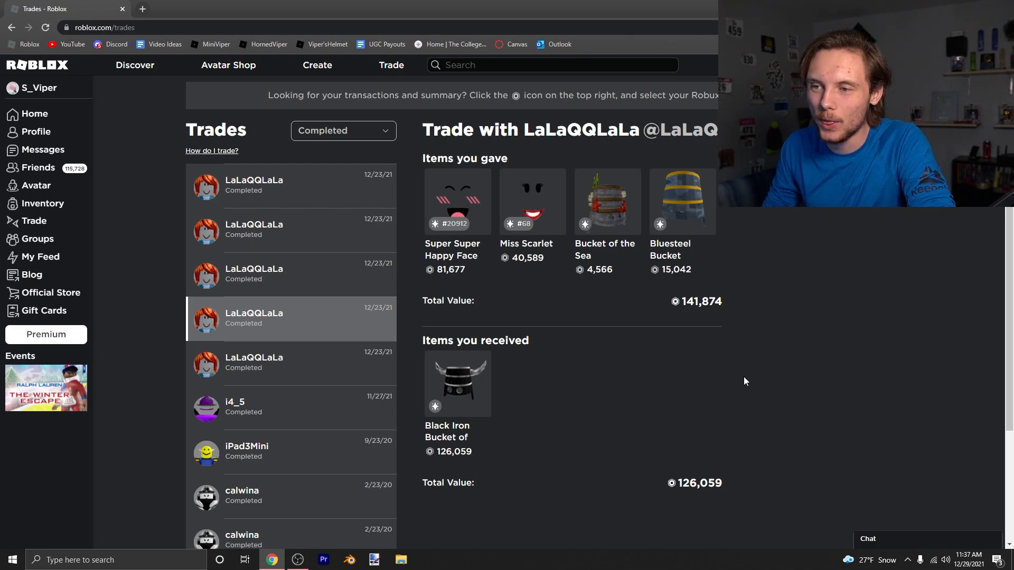
mouse_move(312, 361)
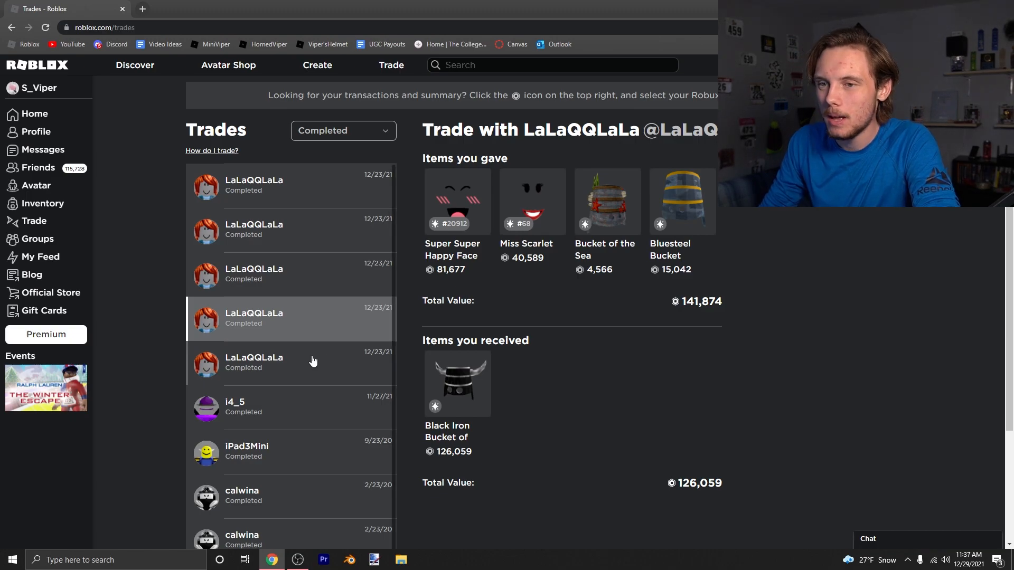
left_click(271, 363)
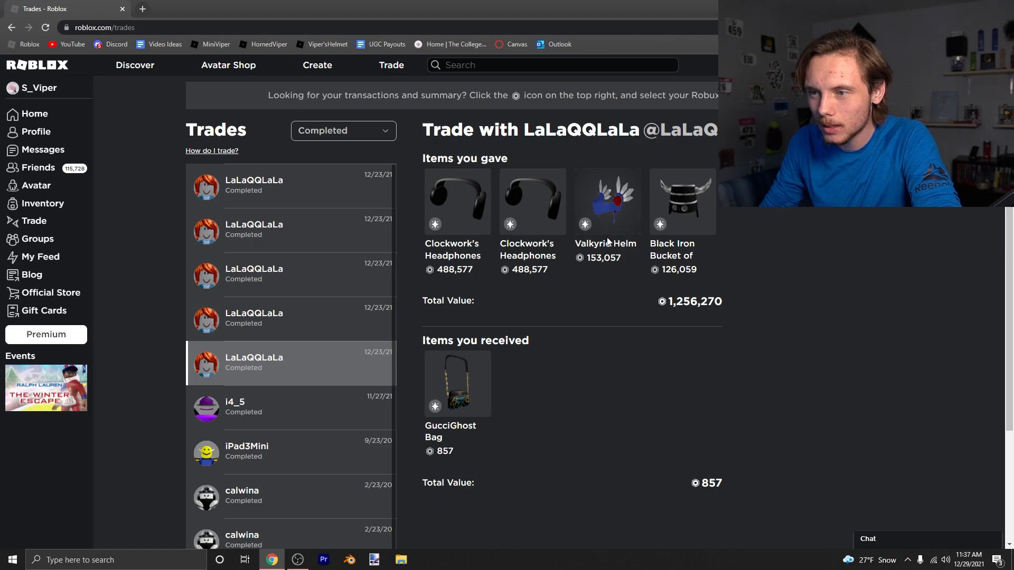
Step back through the LaLaQQLaLa trades to the newest: Catching Snowflakes and Black Iron Commando for GucciGhost Bag.
left_click(291, 317)
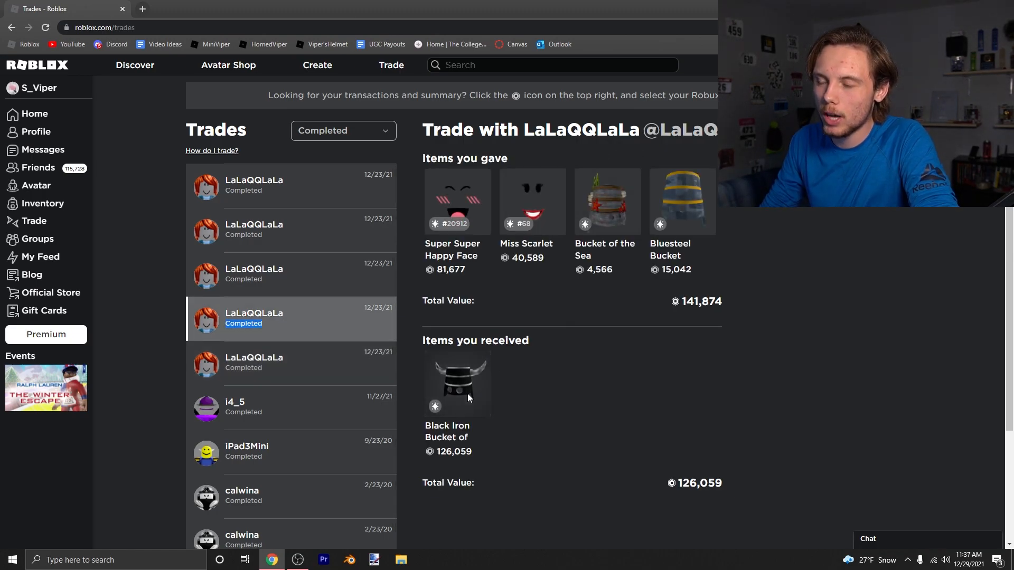
mouse_move(561, 268)
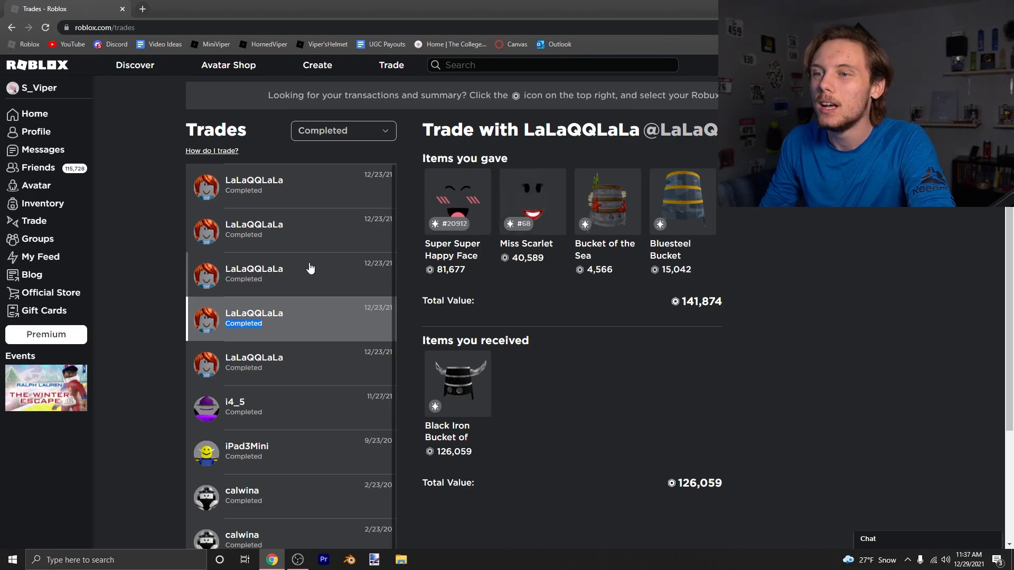
left_click(291, 273)
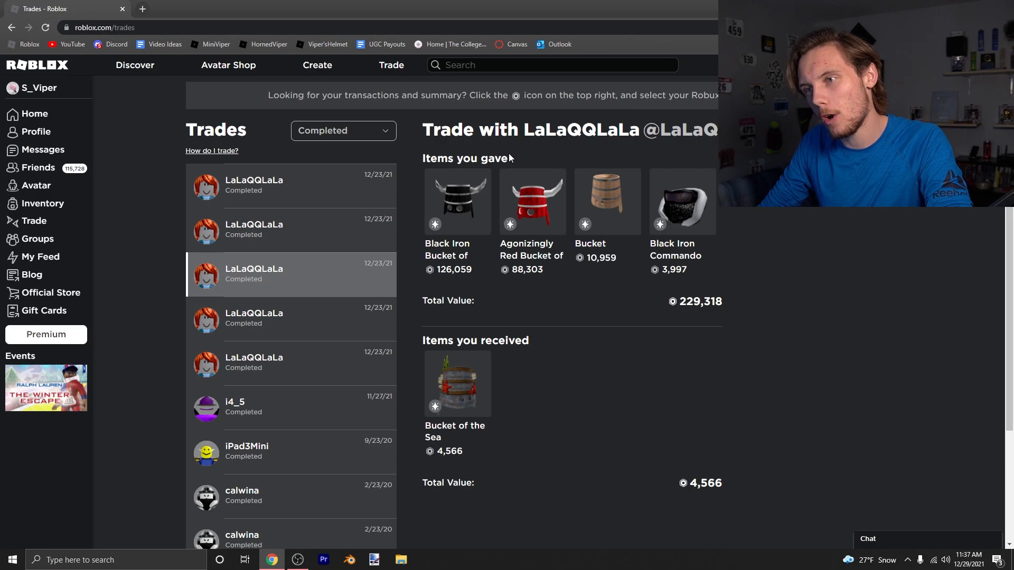
left_click(291, 230)
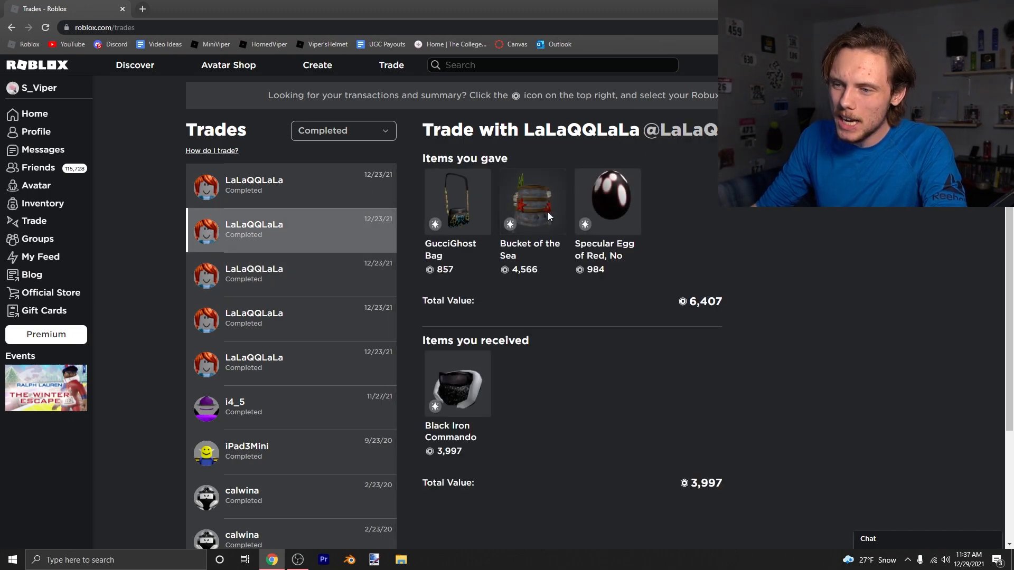
mouse_move(466, 224)
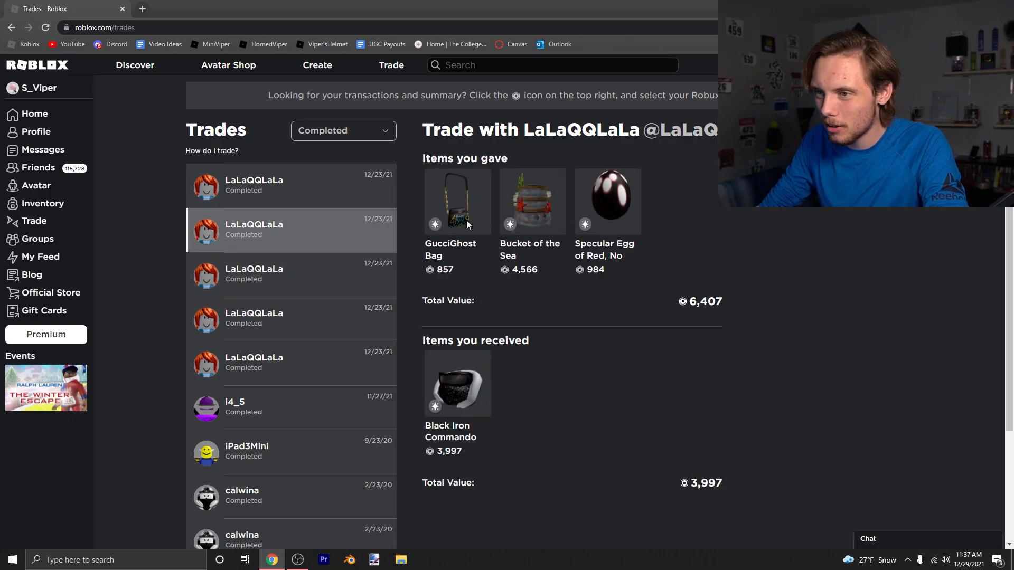
left_click(292, 185)
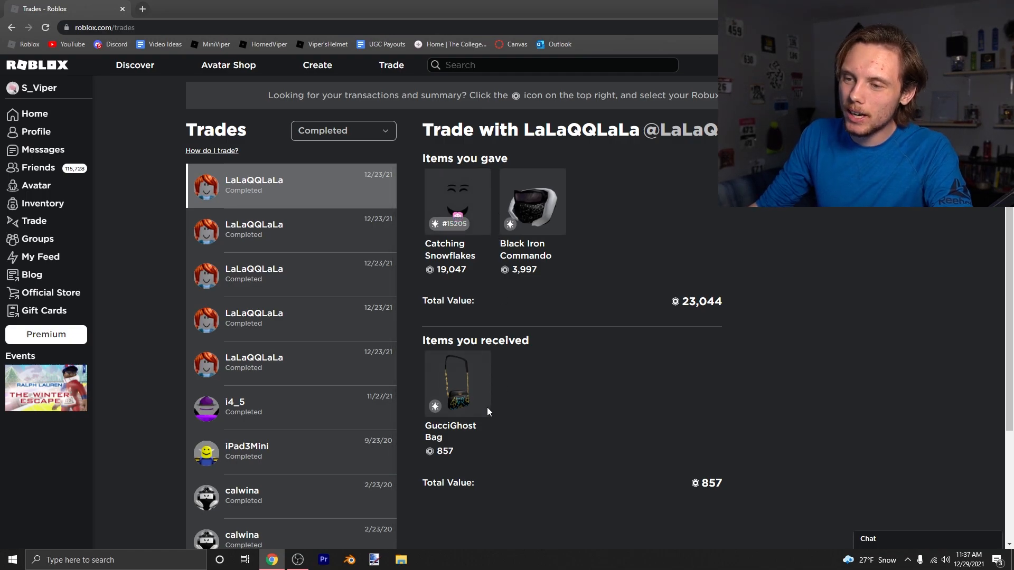
mouse_move(549, 198)
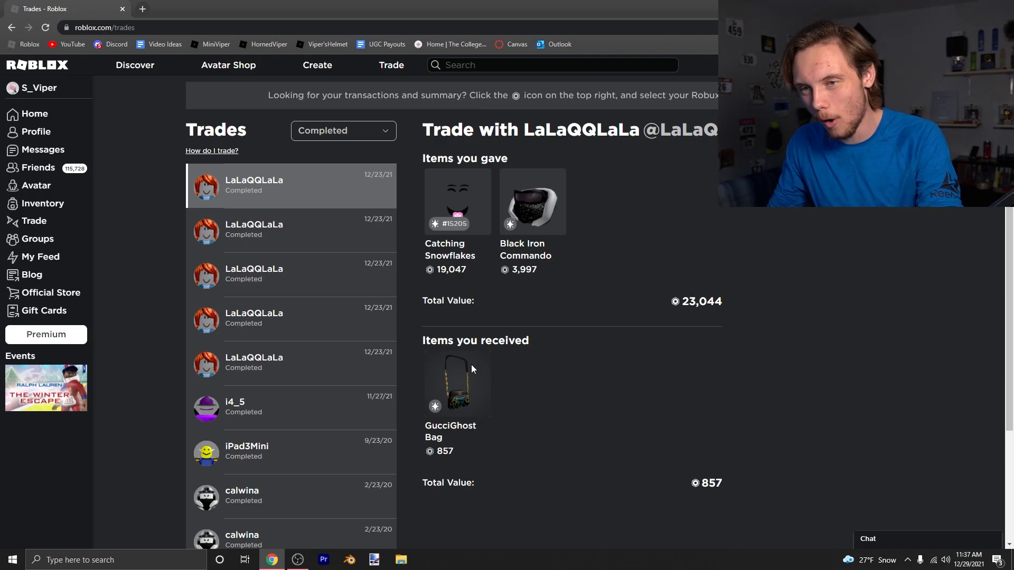
right_click(671, 260)
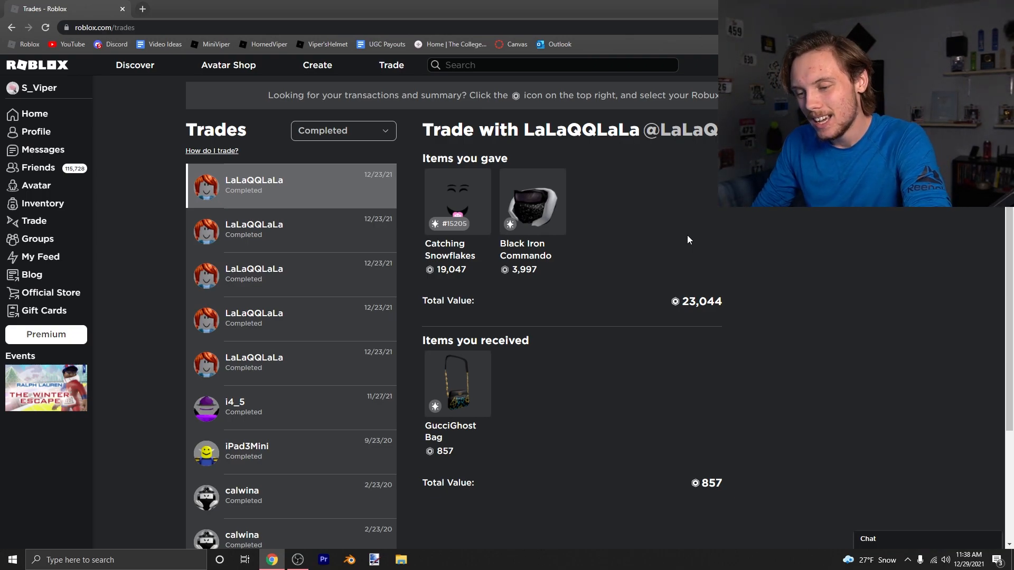
mouse_move(587, 235)
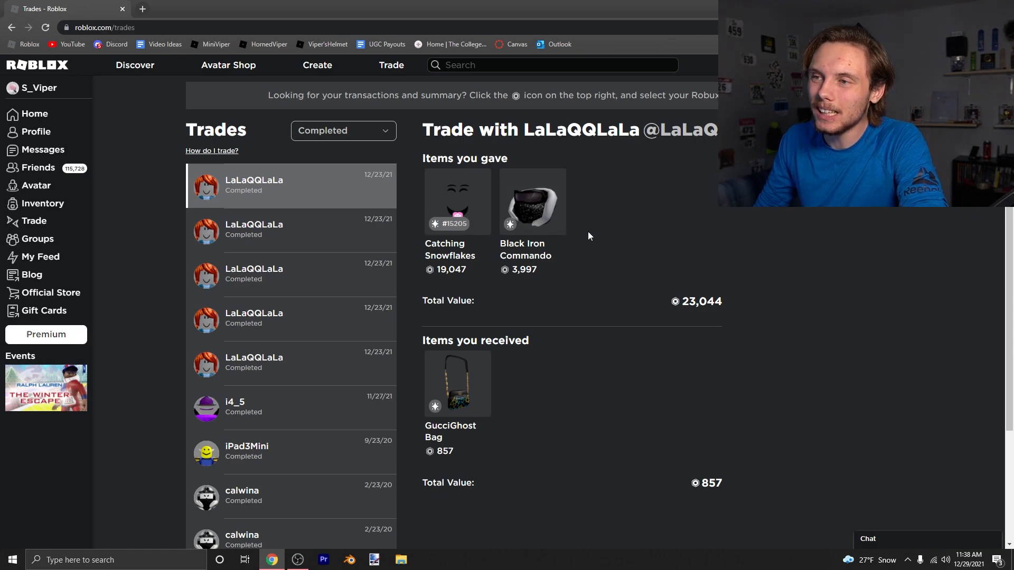
mouse_move(662, 220)
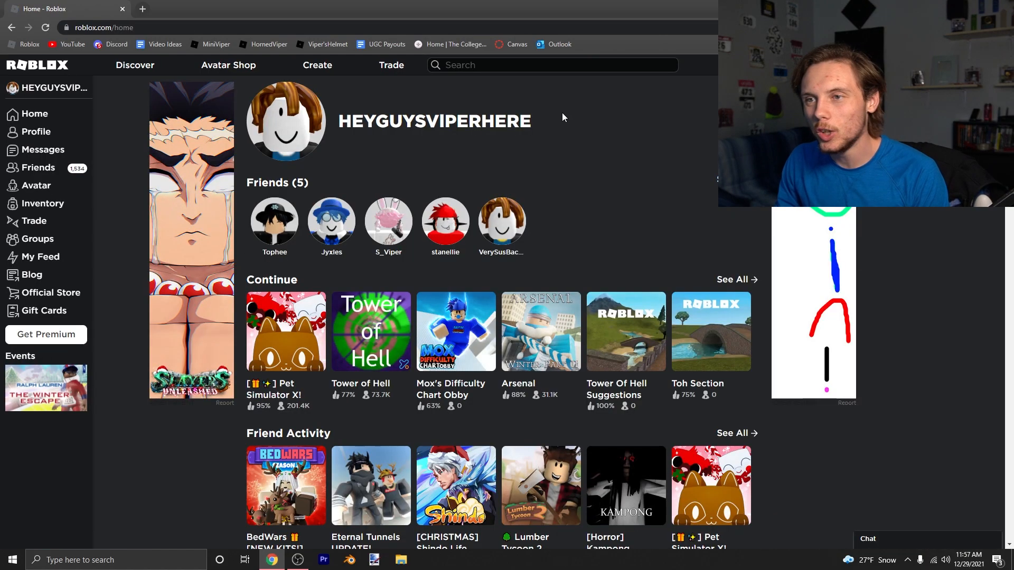
mouse_move(572, 126)
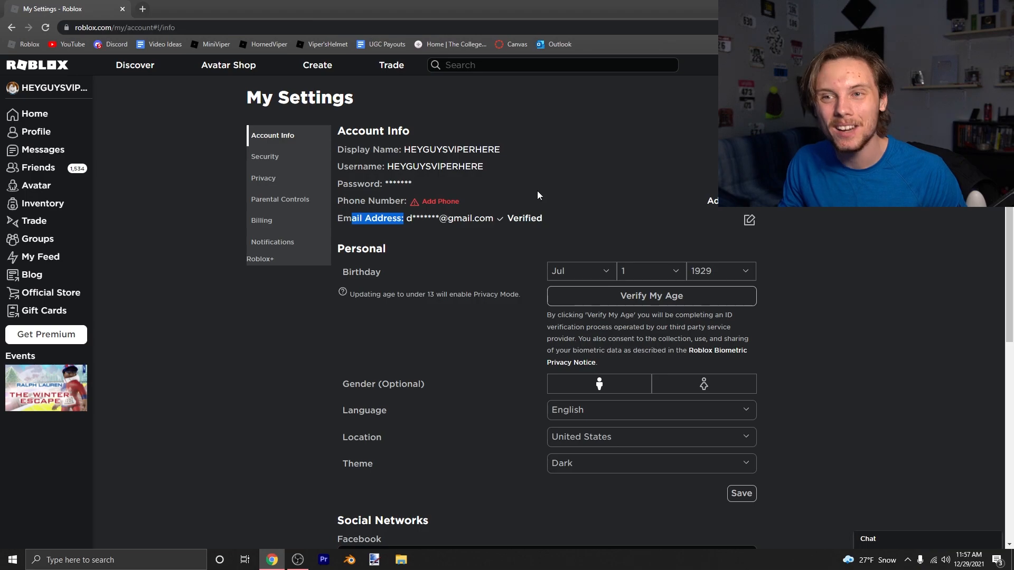
mouse_move(419, 240)
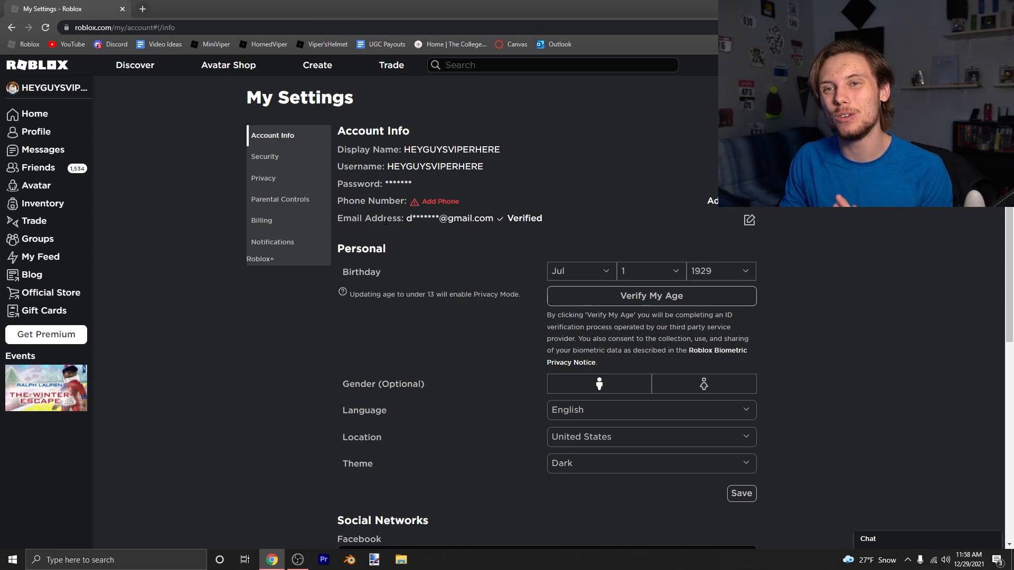
View the Security settings showing email-code 2 Step Verification and Secure Sign Out.
left_click(264, 156)
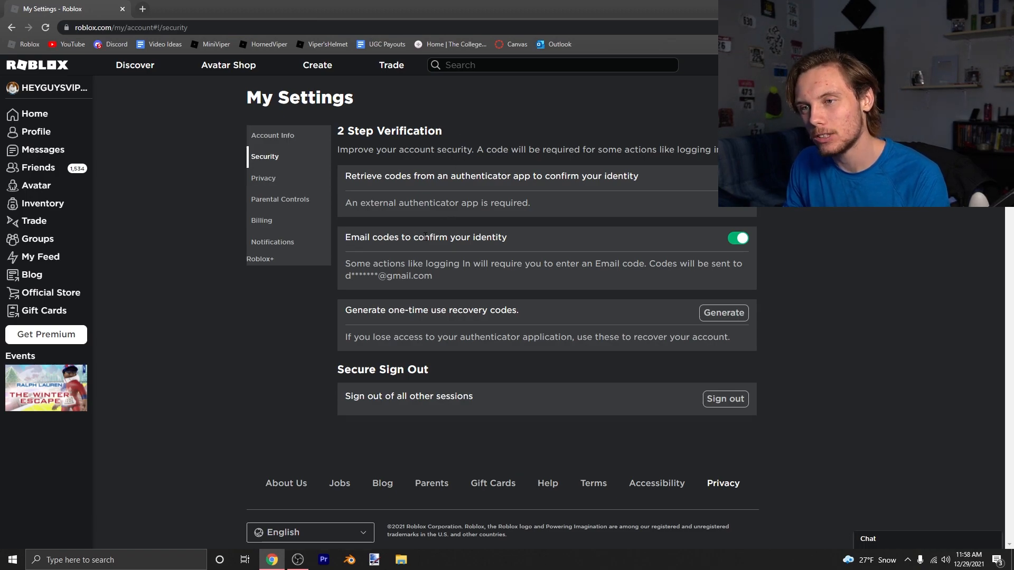
double_click(362, 237)
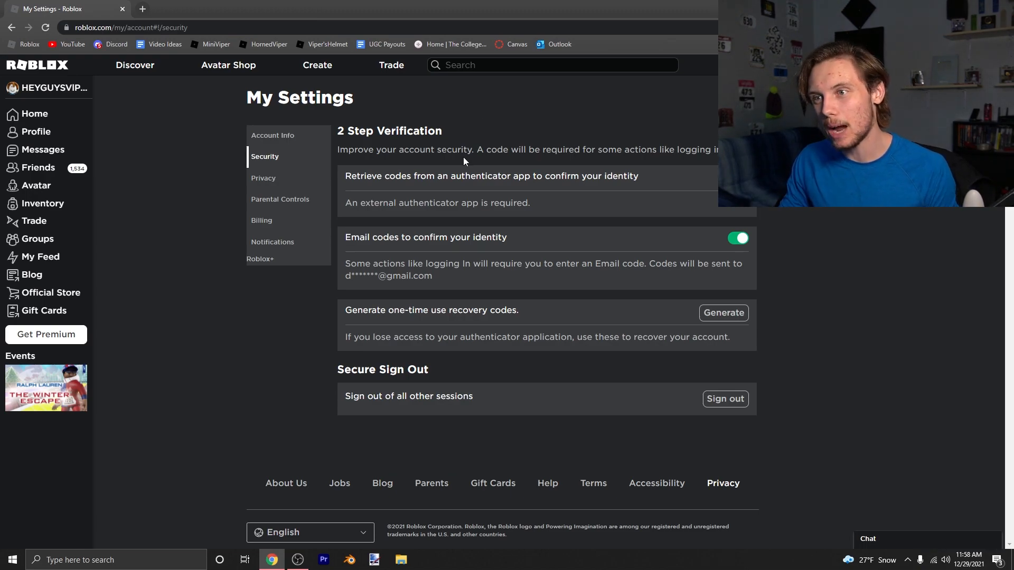
mouse_move(520, 131)
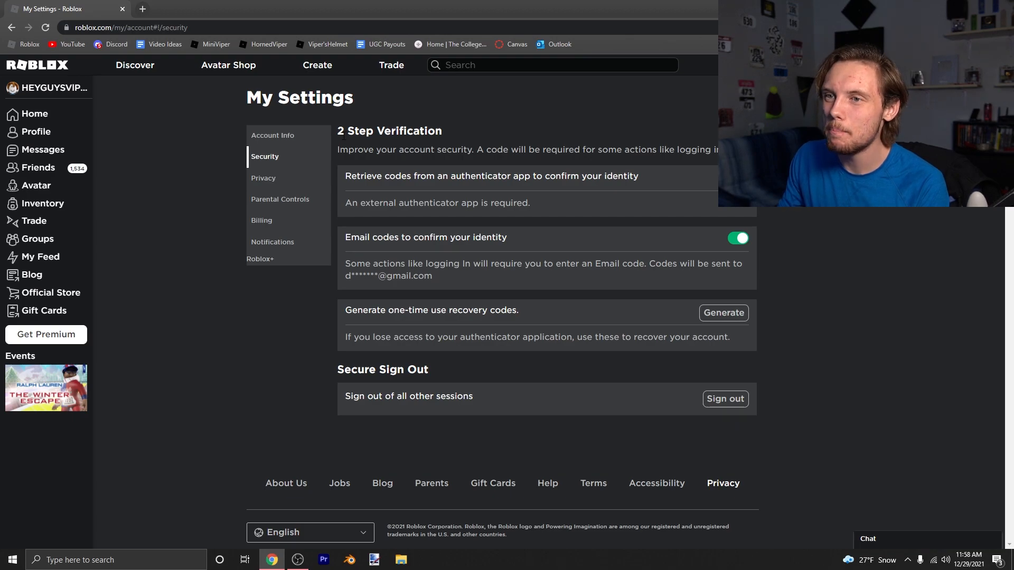
left_click(273, 135)
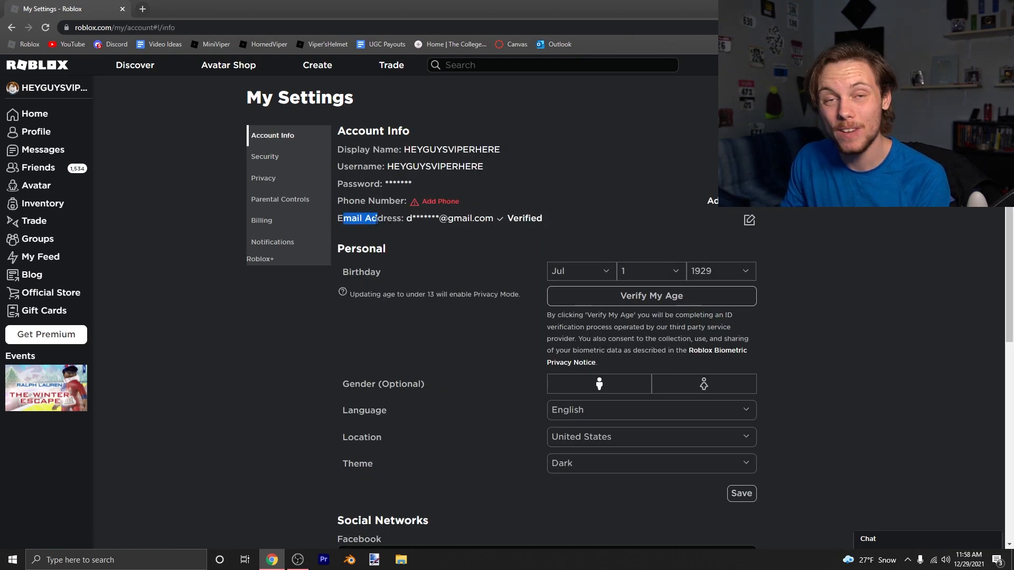
left_click(264, 157)
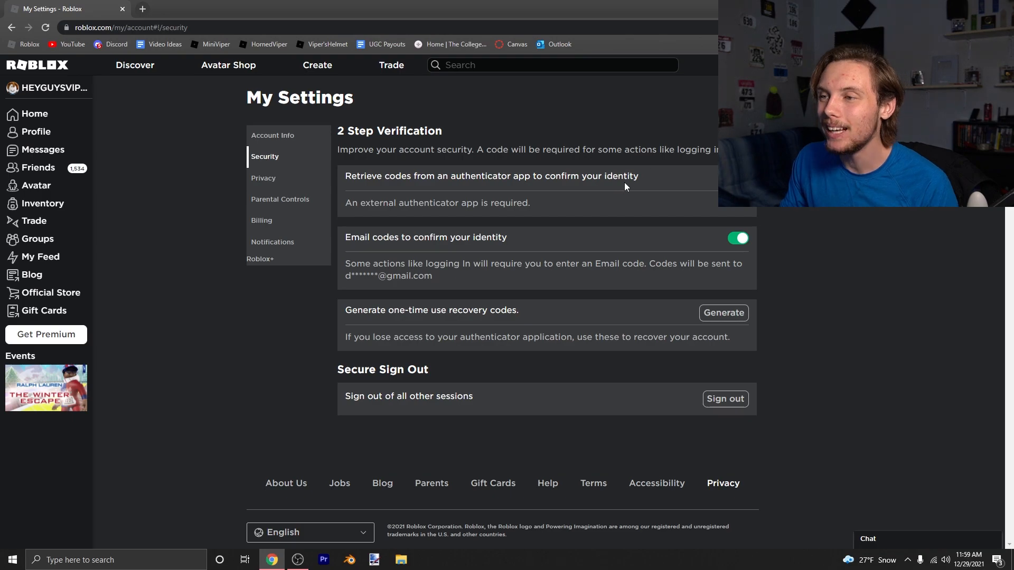
mouse_move(378, 191)
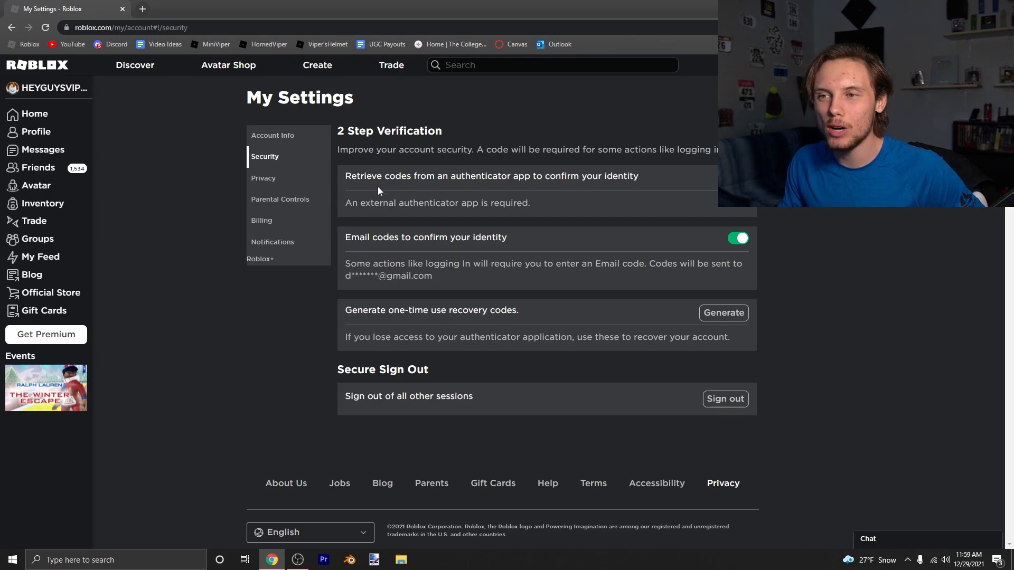
Check Parental Controls and Account Info, then go to the alt account's profile page.
left_click(280, 200)
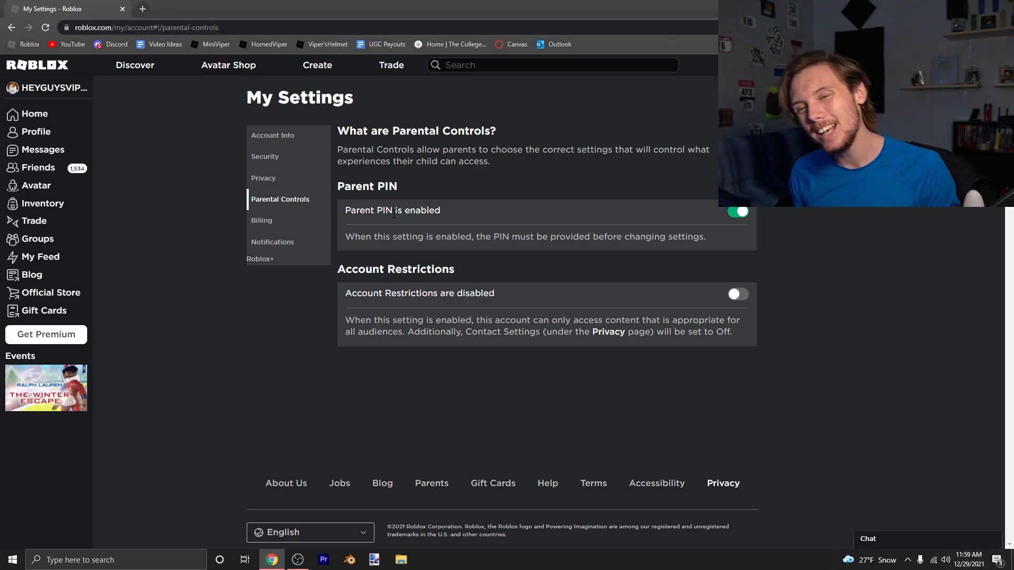
left_click(272, 136)
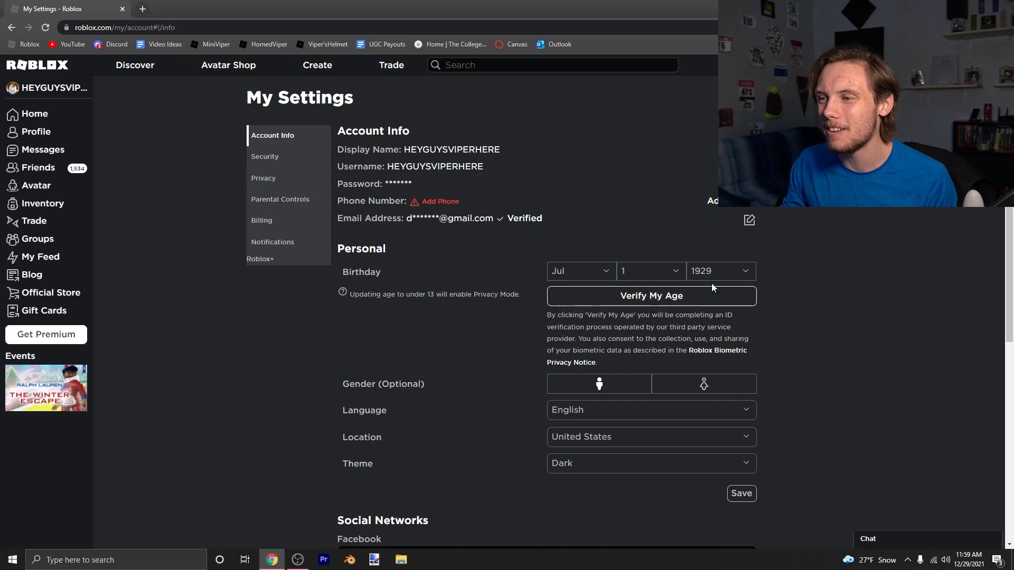
mouse_move(830, 268)
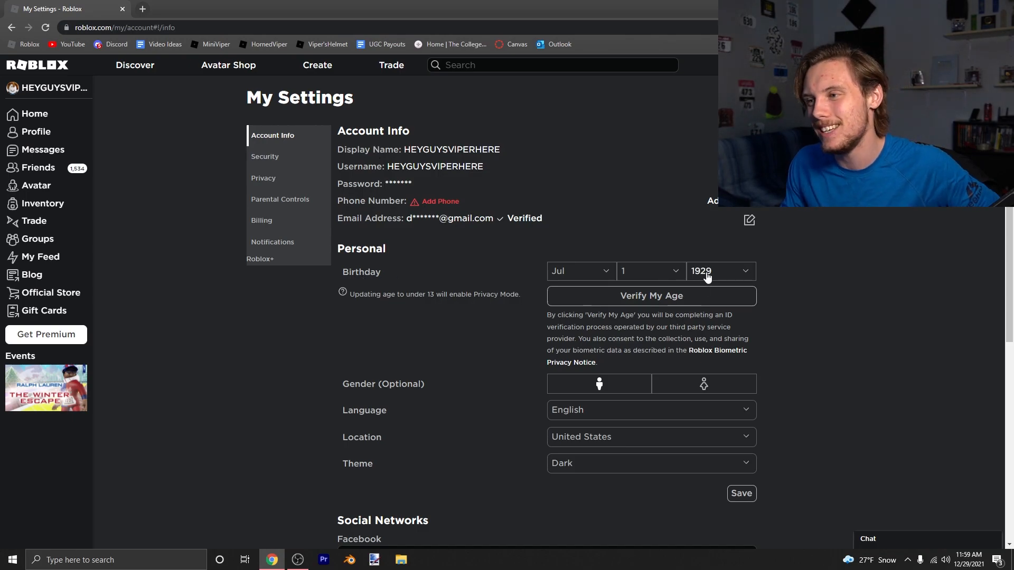
mouse_move(280, 199)
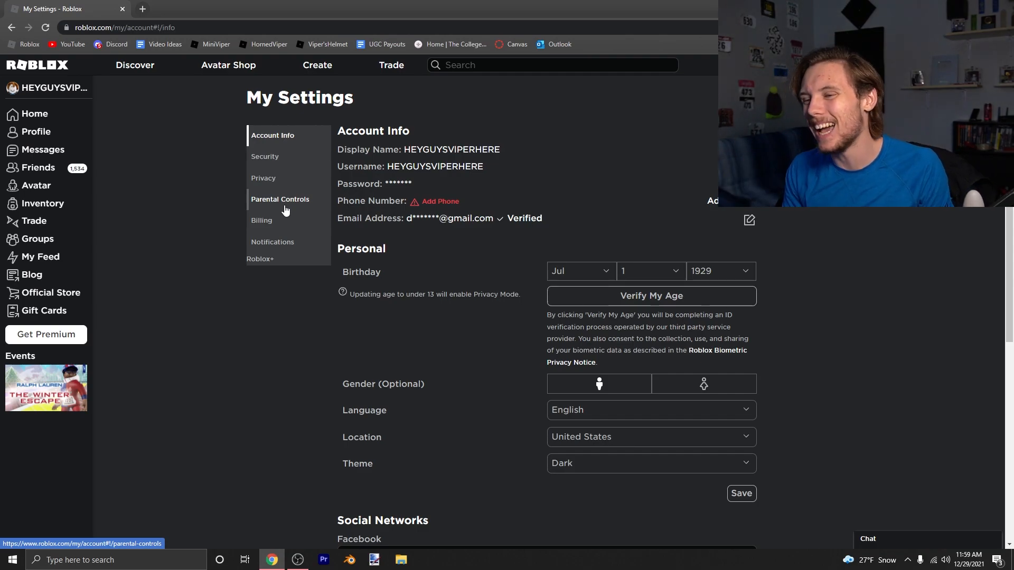
mouse_move(36, 131)
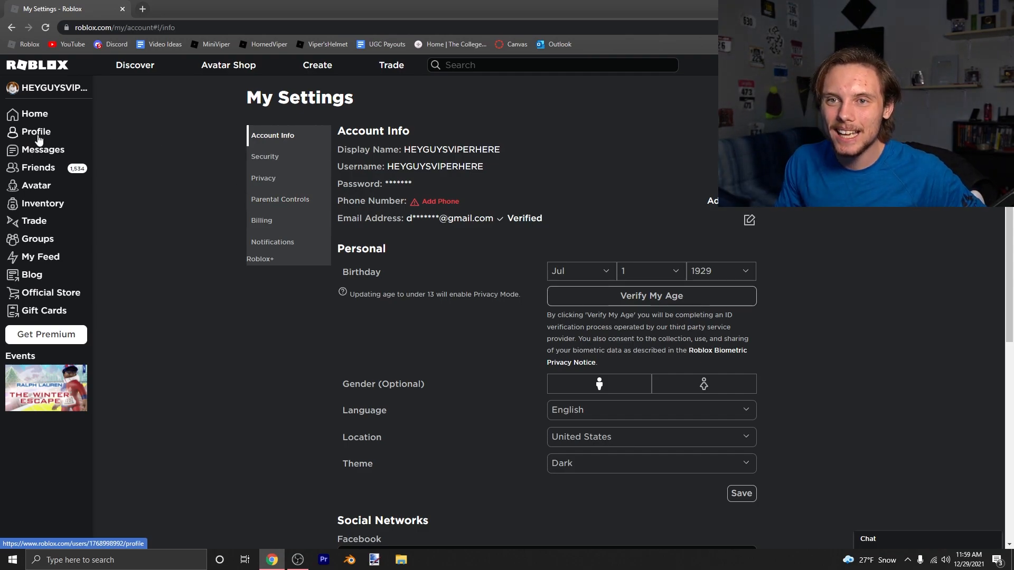
left_click(36, 131)
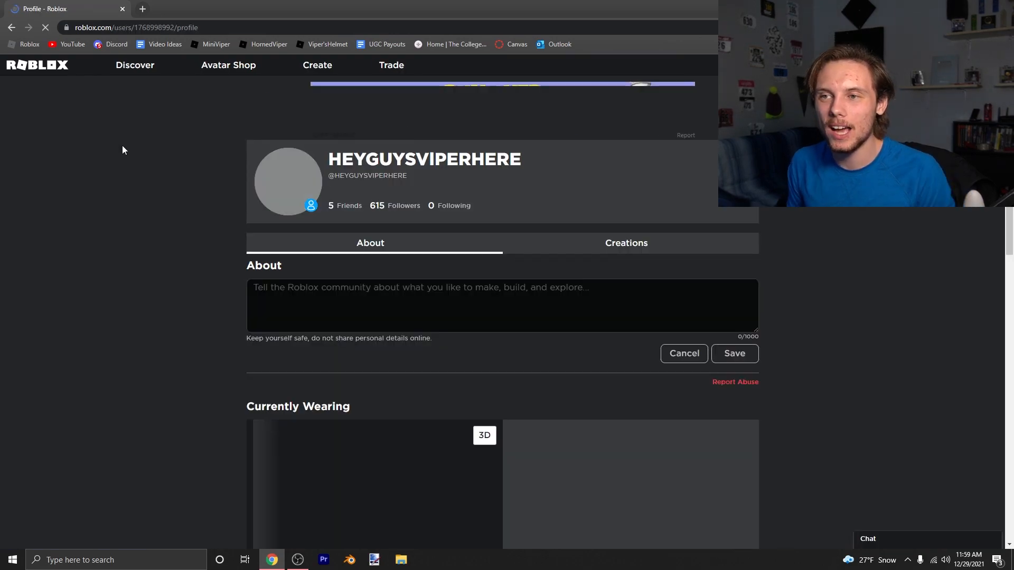